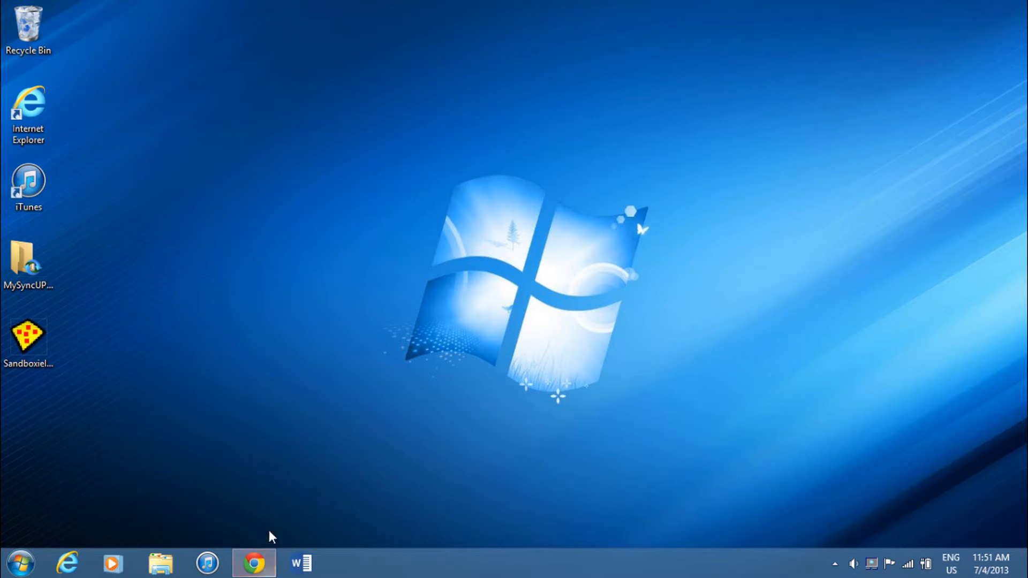
# Step: Bring up Chrome showing the Sandboxie home page and scroll through its introduction
pyautogui.click(253, 564)
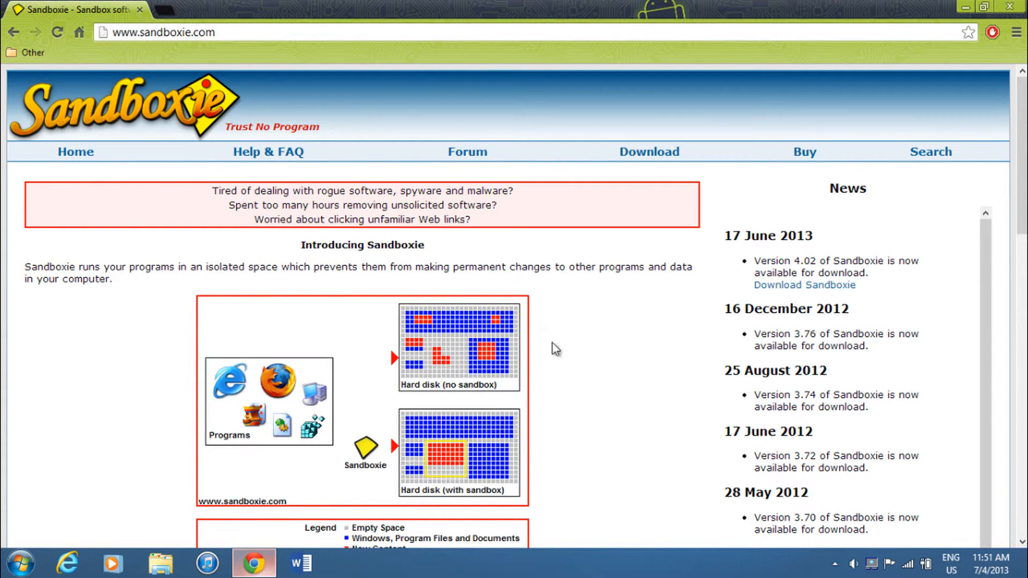
pyautogui.scroll(-3)
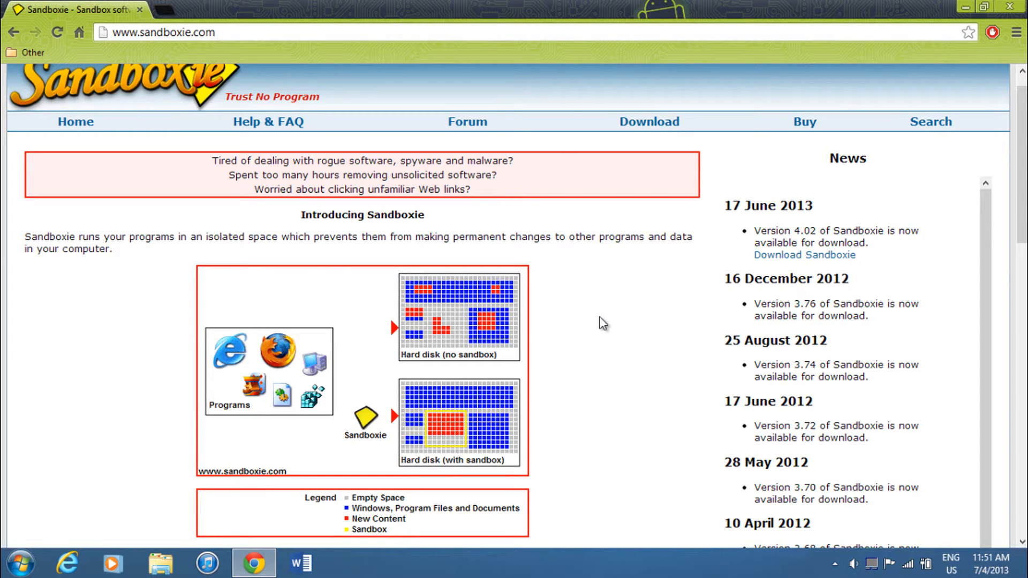
# Step: Follow the 'Download Sandboxie' link, then minimize Chrome to reveal SandboxieInstall.exe on the desktop
pyautogui.scroll(-3)
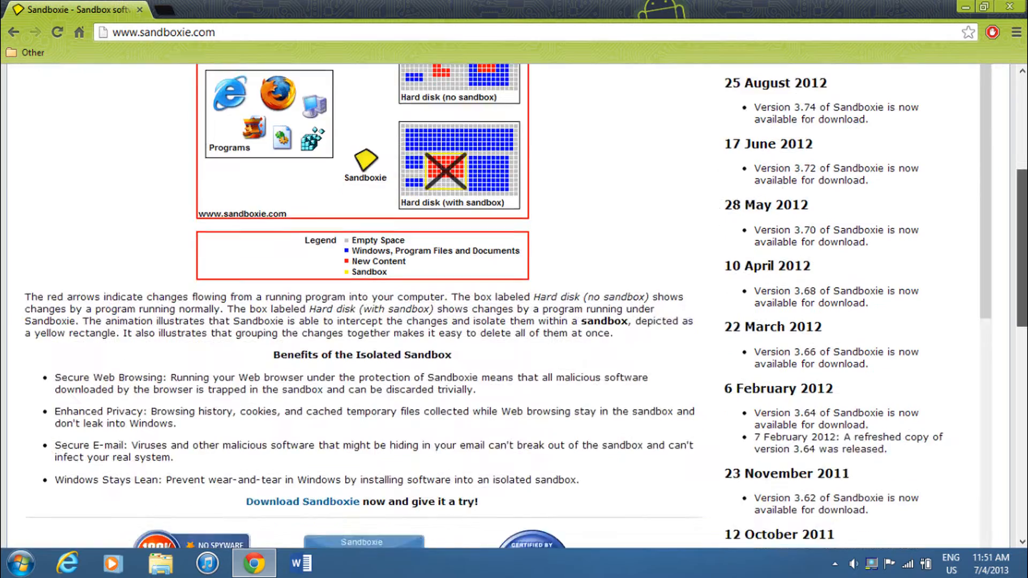
pyautogui.scroll(-3)
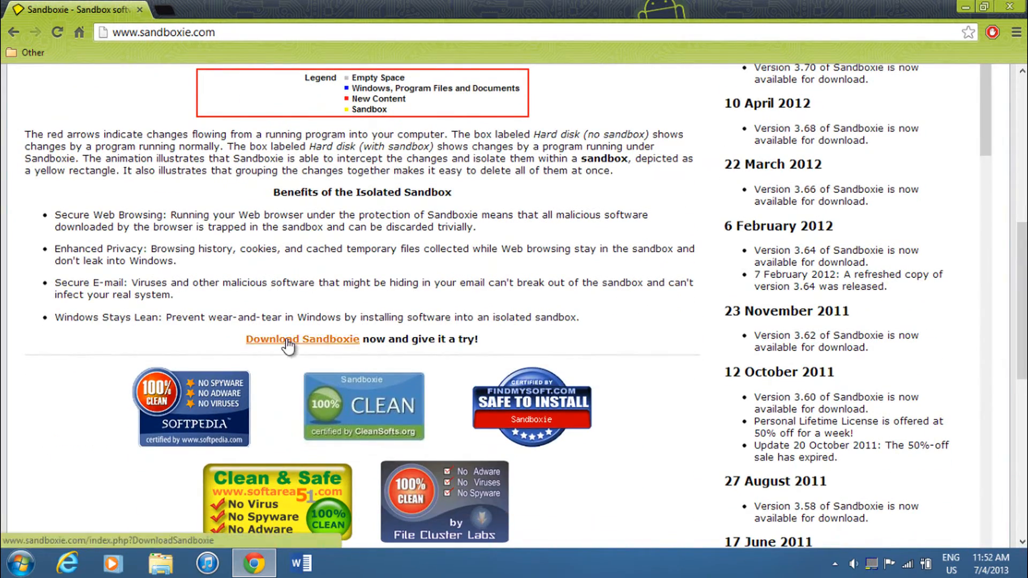
pyautogui.click(302, 339)
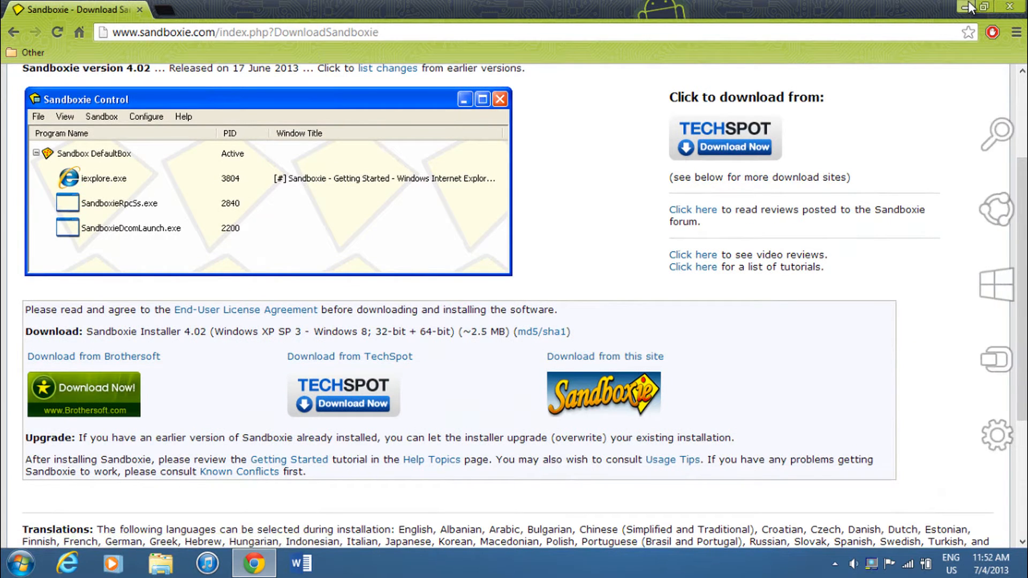
pyautogui.click(965, 7)
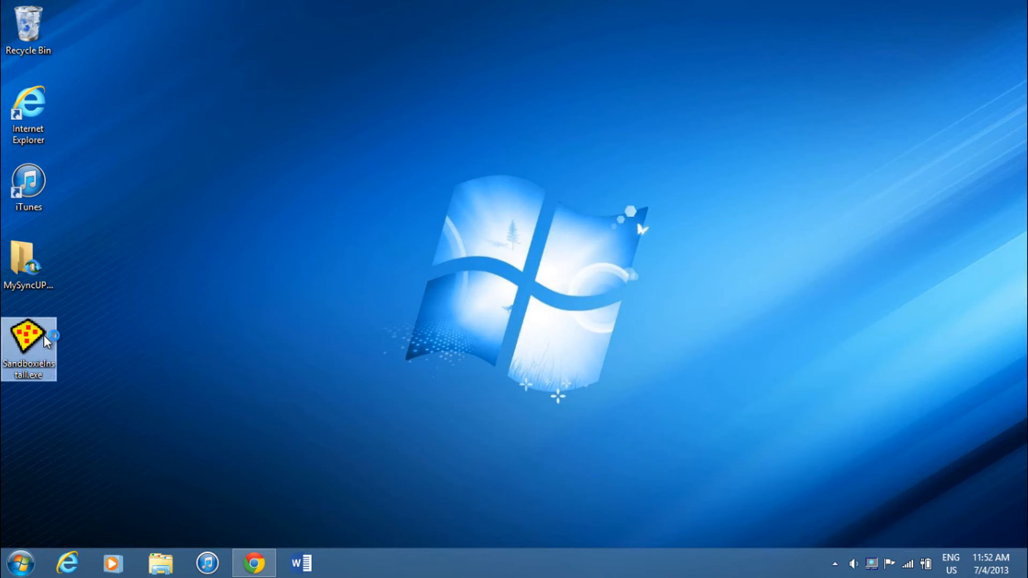
# Step: Run SandboxieInstall.exe in English, installing to the default folder with the system driver, and finish the wizard
pyautogui.doubleClick(28, 337)
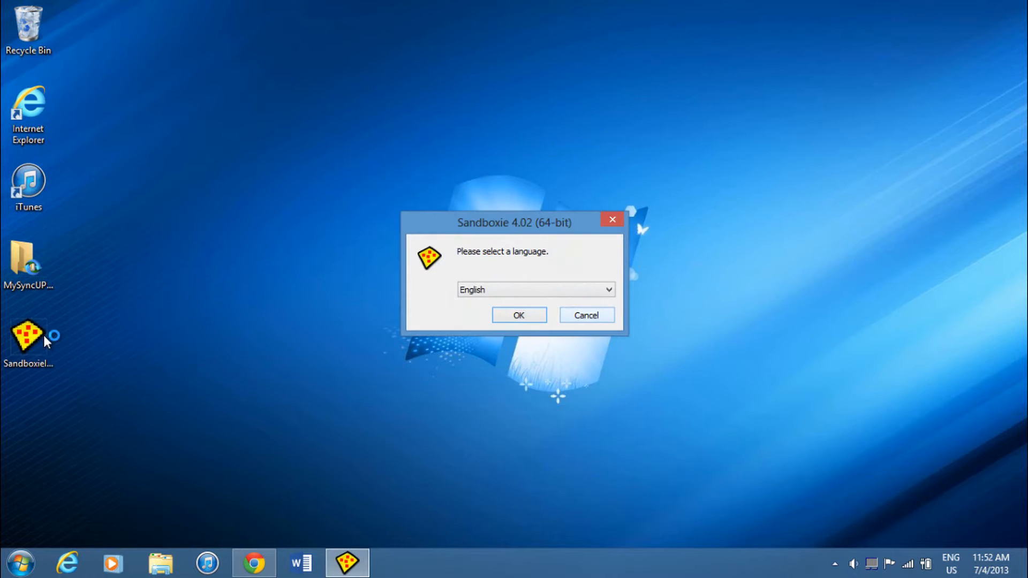
pyautogui.click(518, 315)
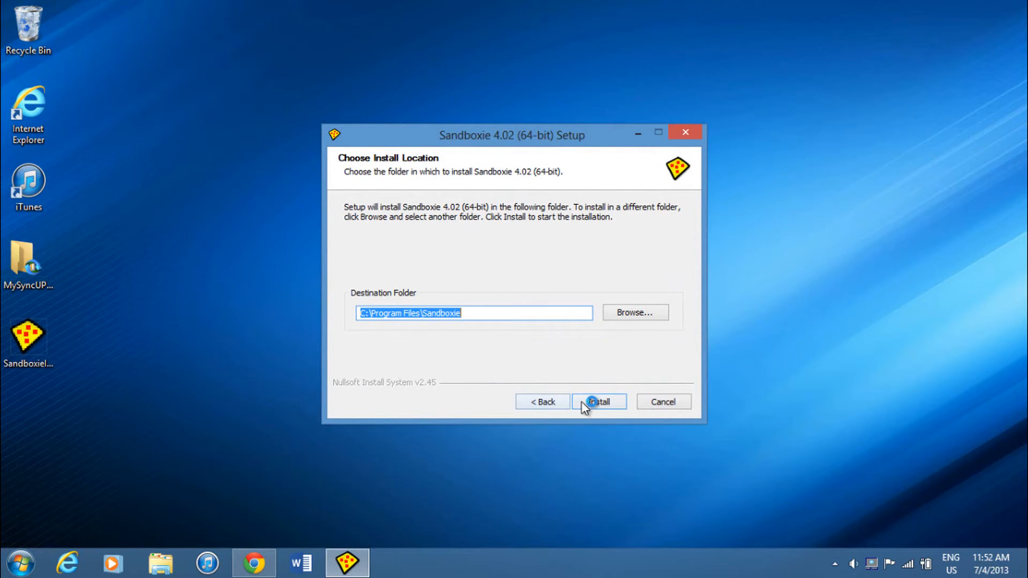
pyautogui.click(597, 402)
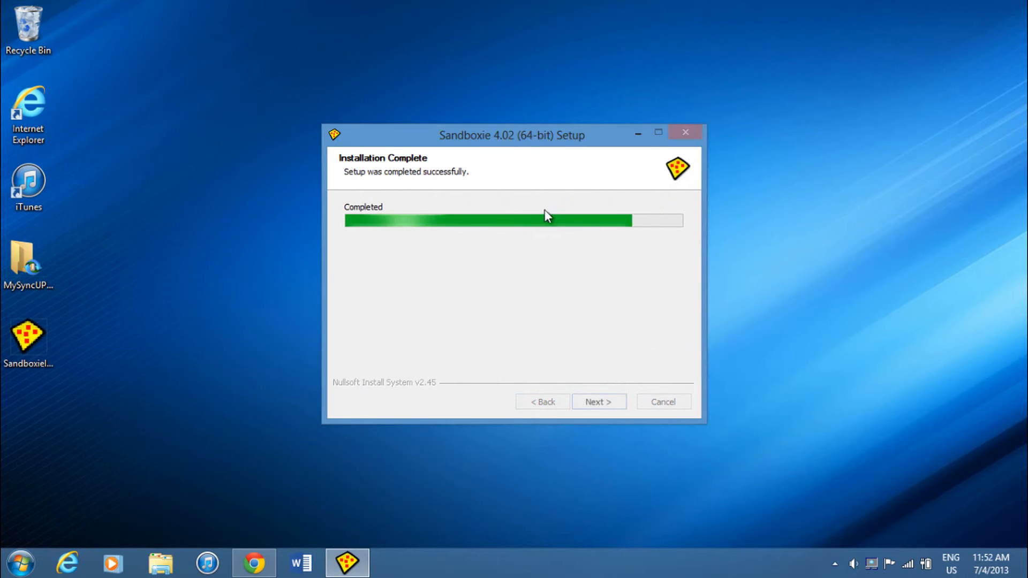
pyautogui.click(598, 402)
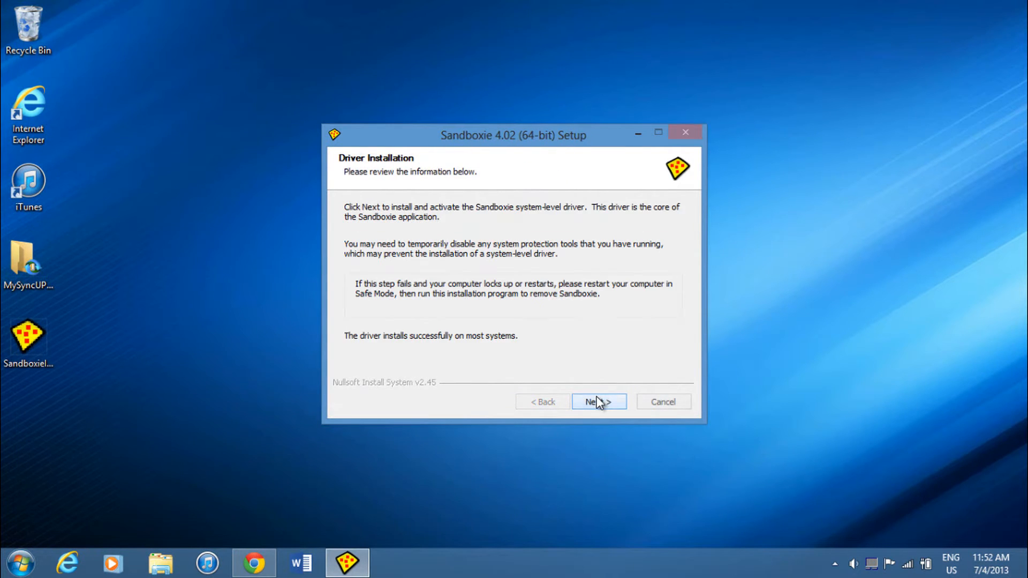
pyautogui.click(598, 402)
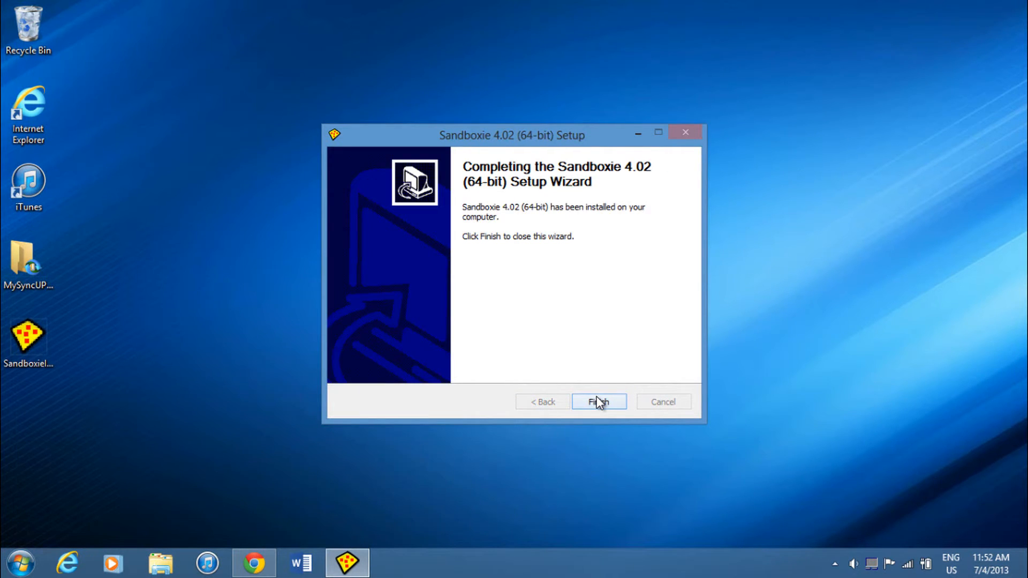
pyautogui.click(598, 401)
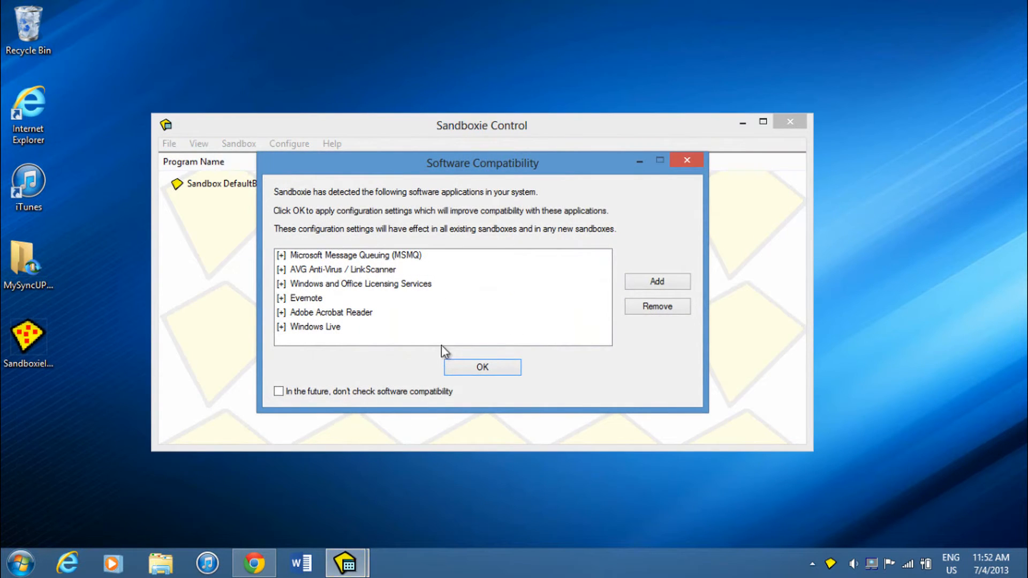
# Step: Accept the Software Compatibility settings and page through the Getting Started tutorial to its end
pyautogui.click(482, 368)
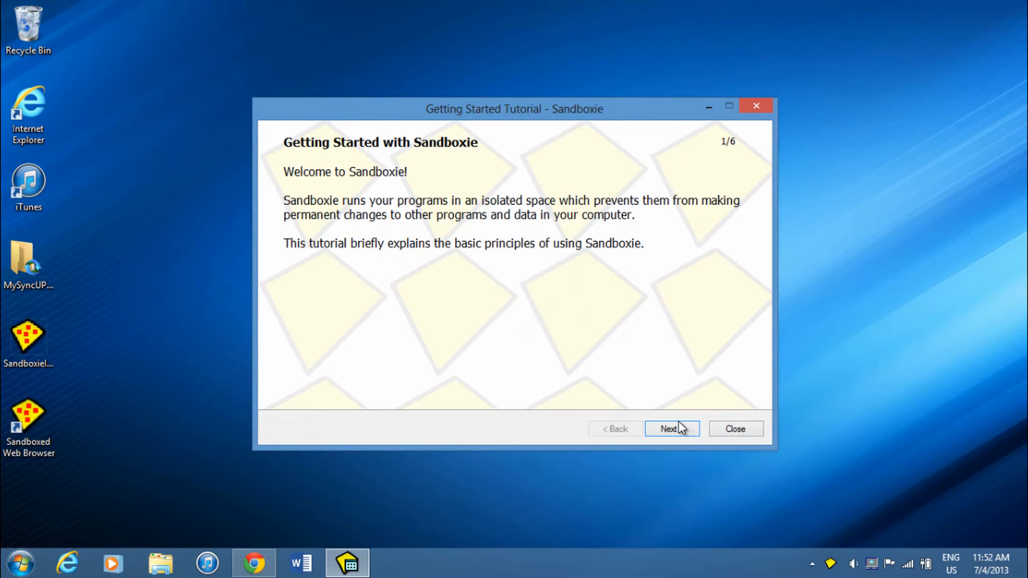
pyautogui.click(672, 428)
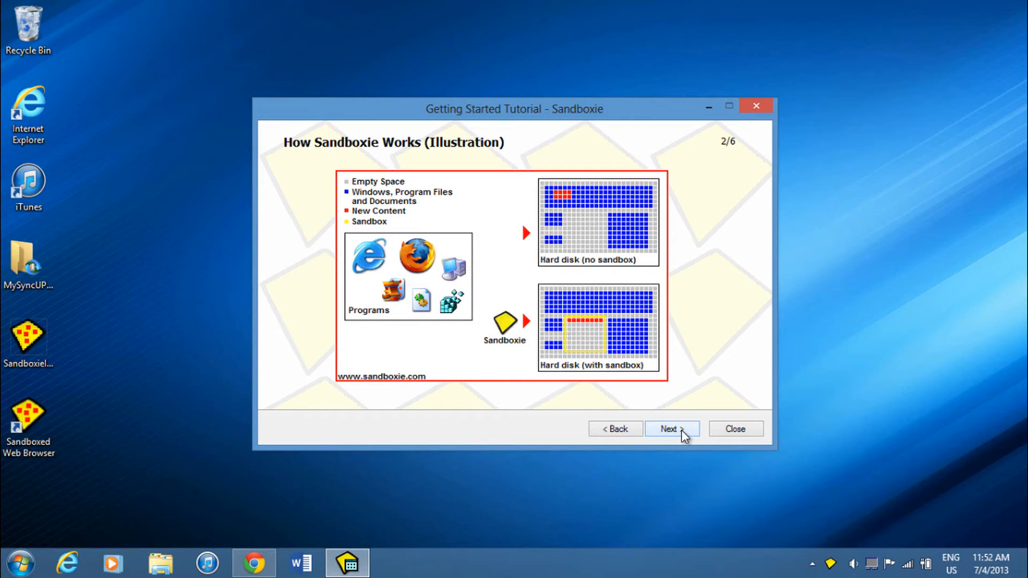
pyautogui.click(671, 429)
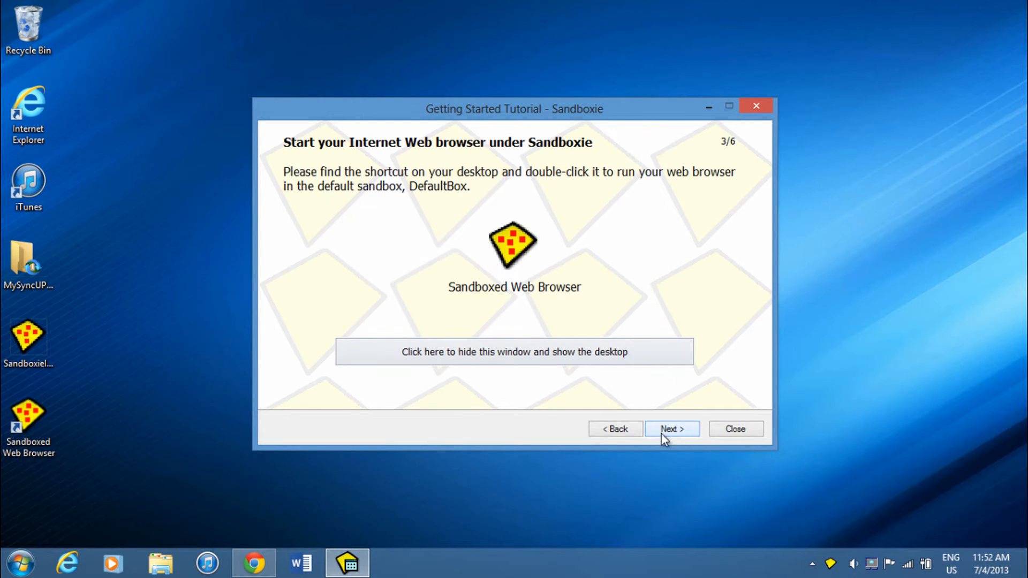
pyautogui.click(672, 428)
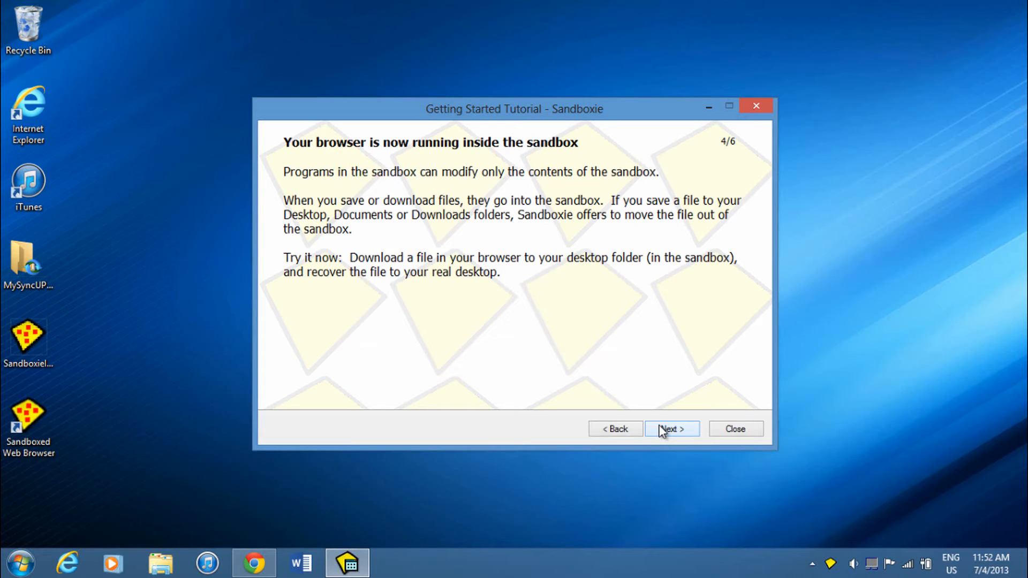
pyautogui.click(672, 429)
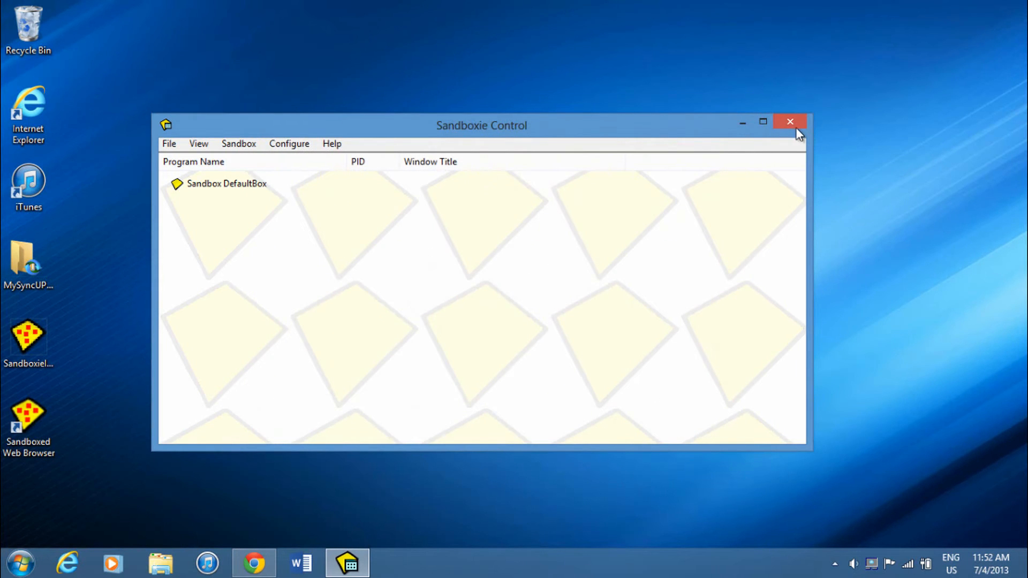
# Step: Close Sandboxie Control and acknowledge that it keeps running hidden
pyautogui.click(789, 122)
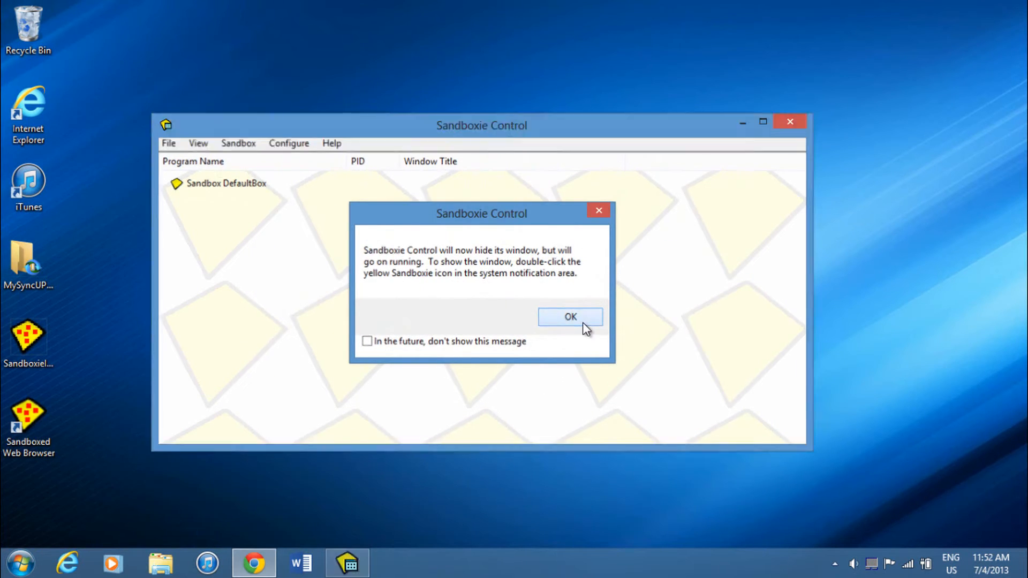
pyautogui.click(570, 317)
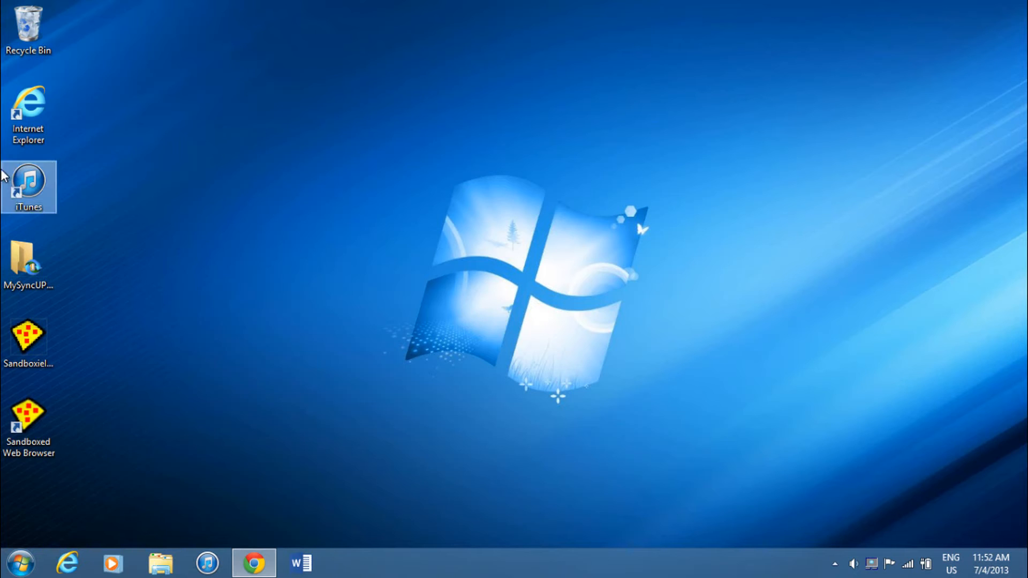
# Step: Start Internet Explorer via Run Sandboxed from its desktop shortcut, choosing DefaultBox
pyautogui.rightClick(28, 112)
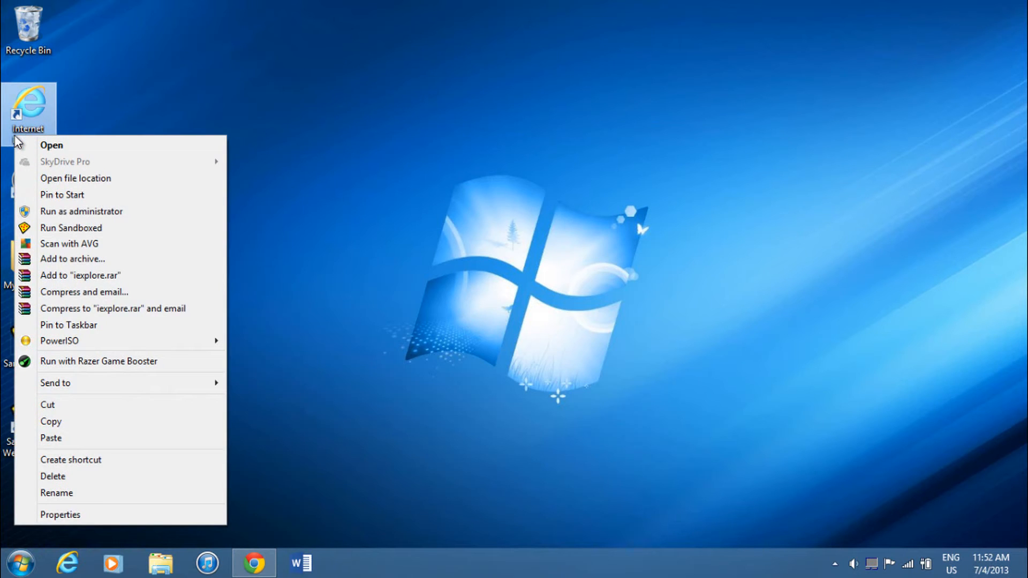
pyautogui.click(71, 227)
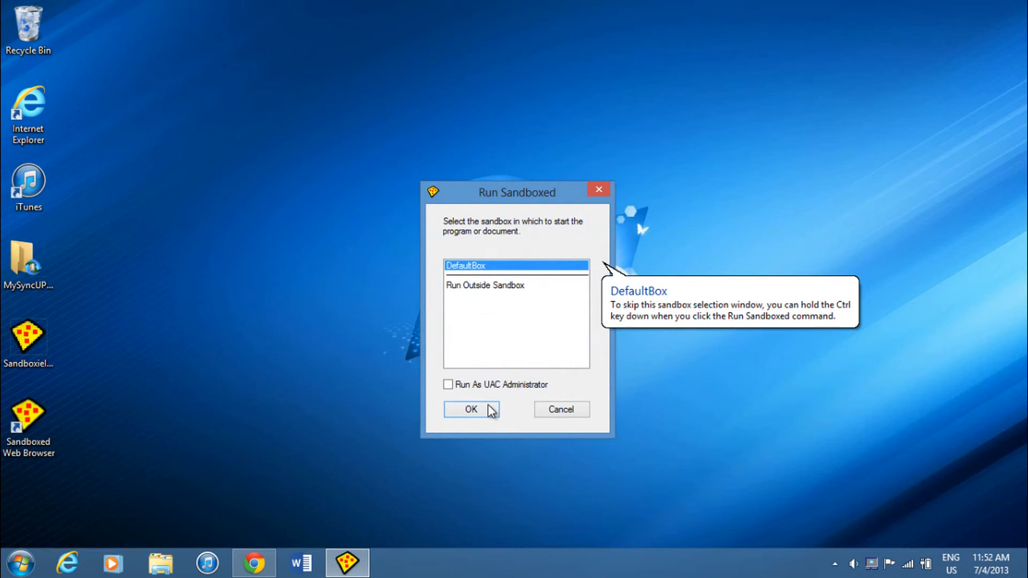
pyautogui.click(471, 409)
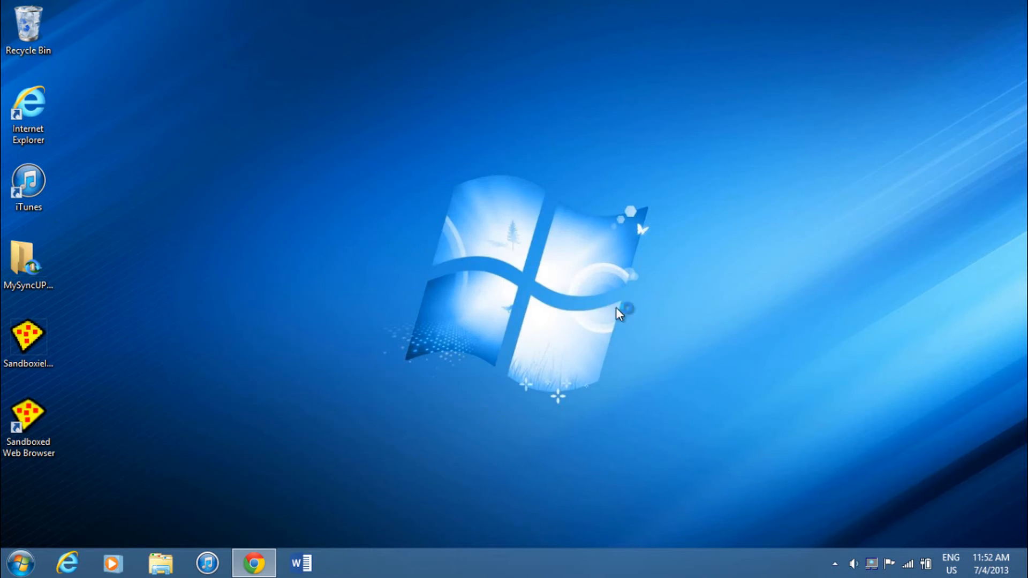